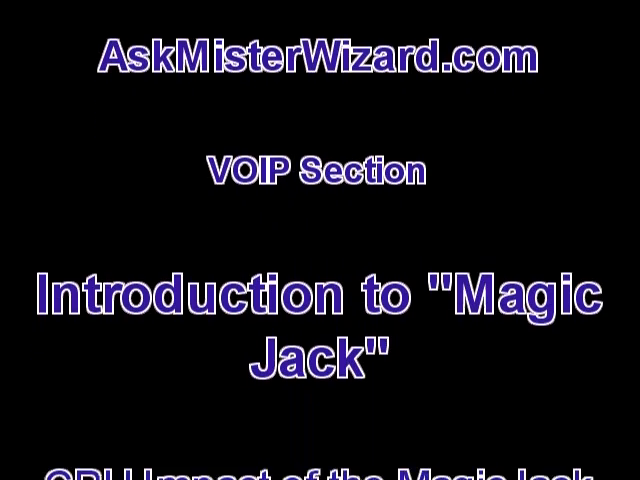
scroll("down", 3)
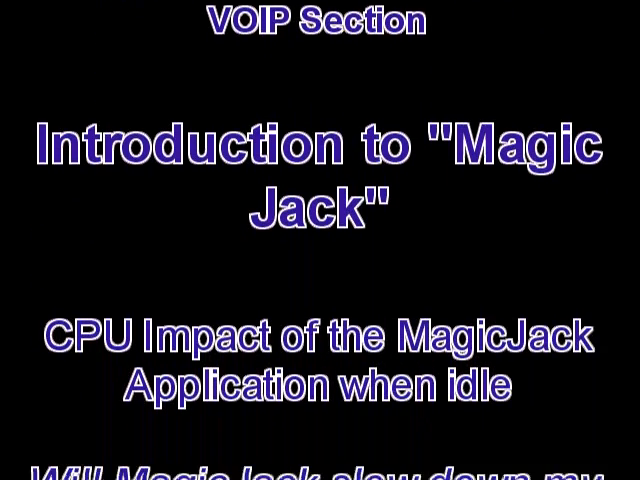
scroll("down", 3)
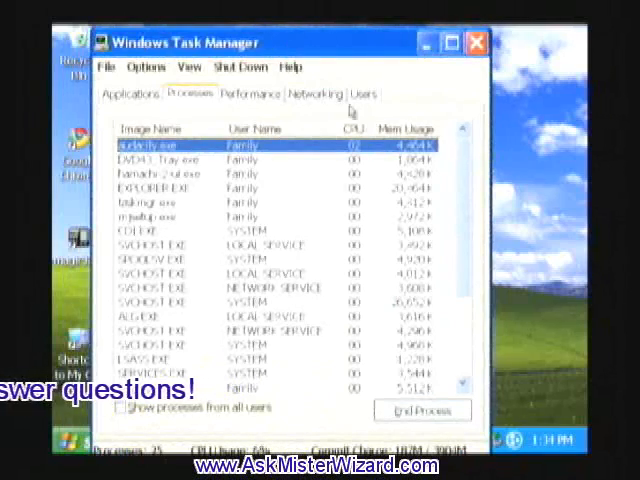
scroll("down", 3)
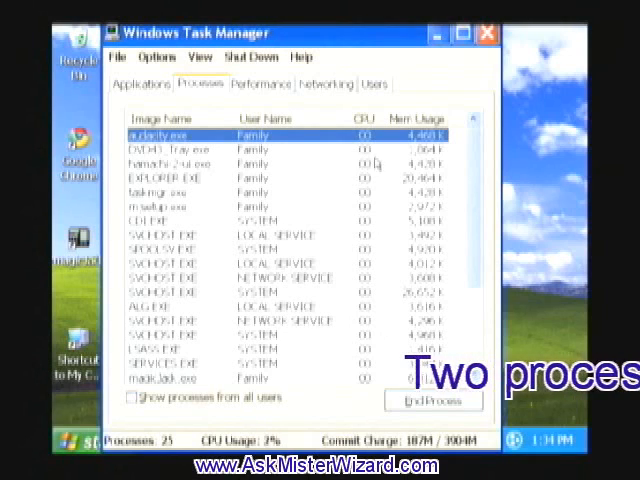
scroll("down", 3)
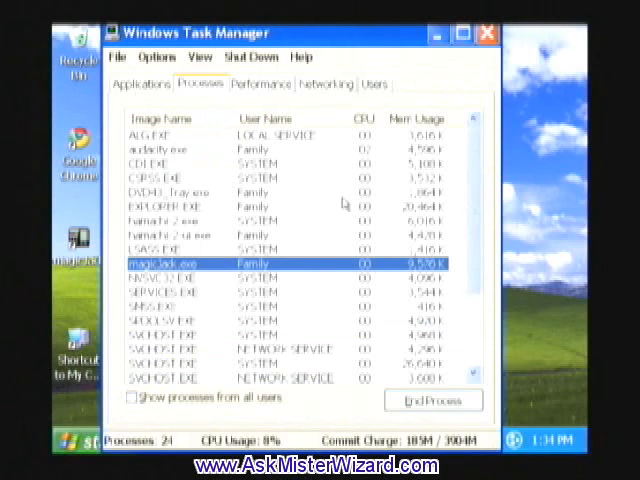
scroll("down", 3)
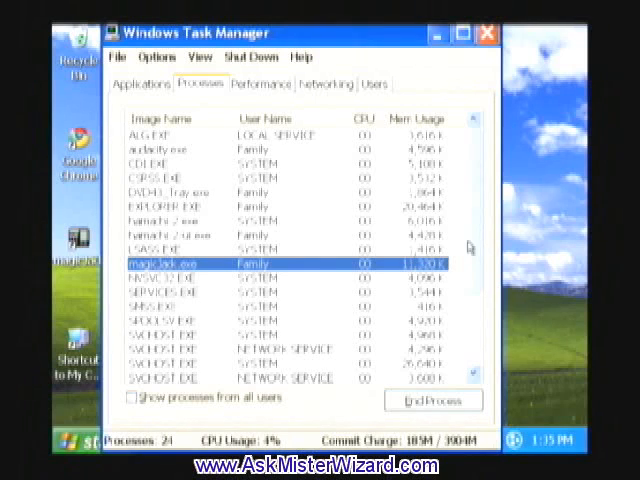
scroll("down", 3)
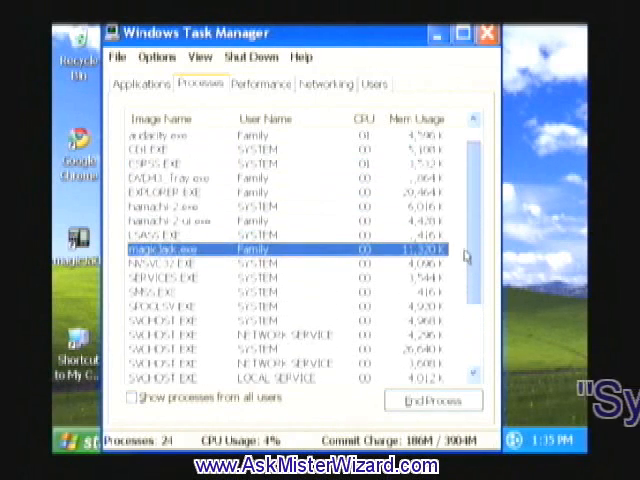